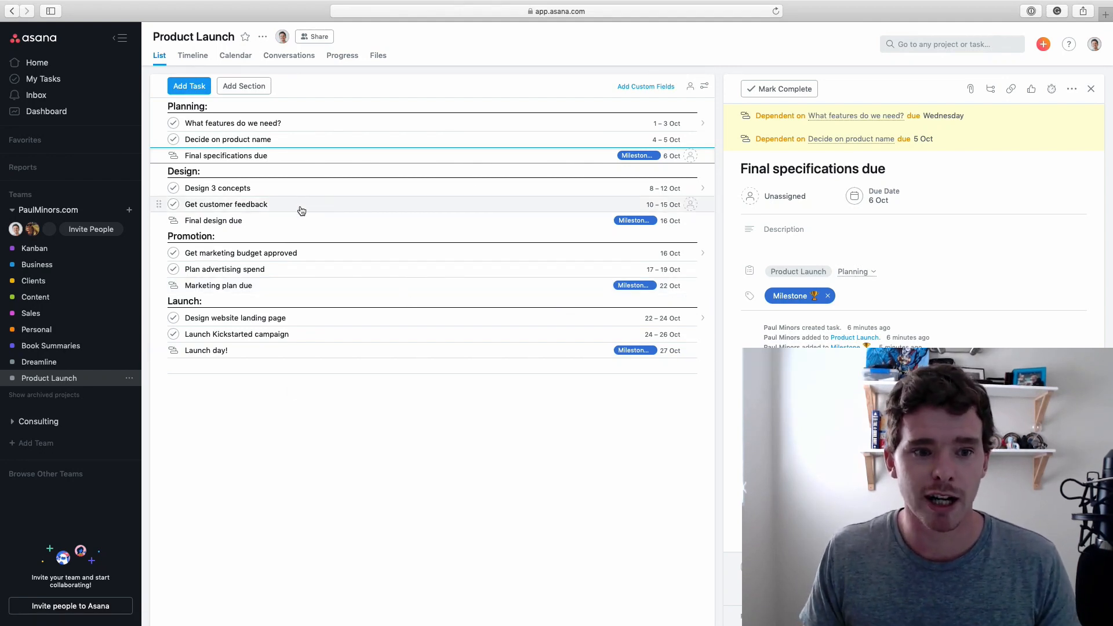
mouse_move(231, 123)
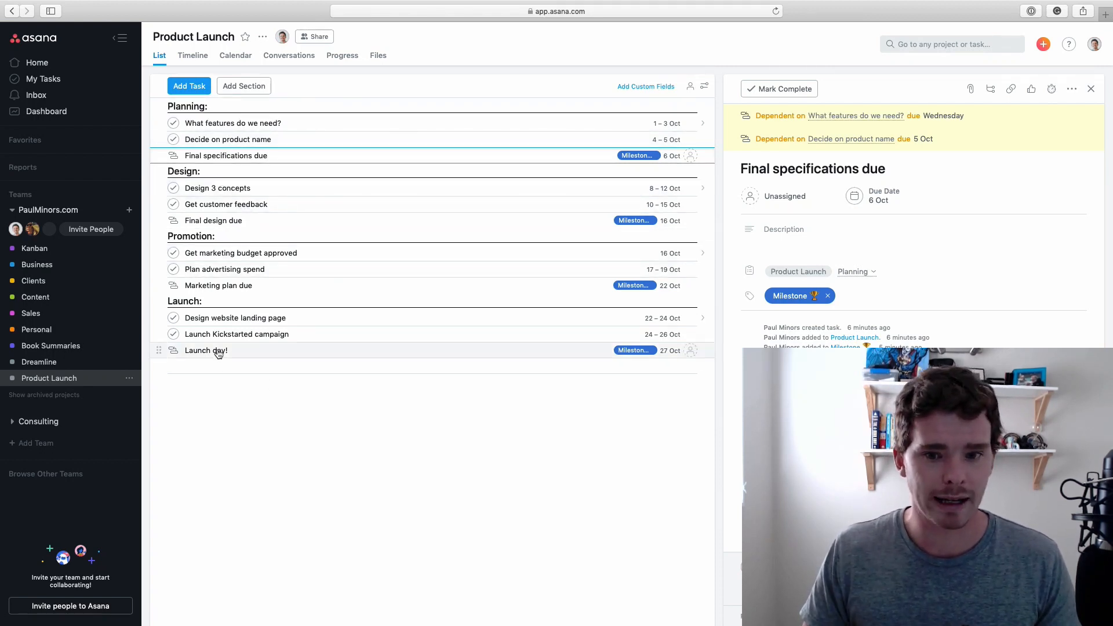
mouse_move(254, 127)
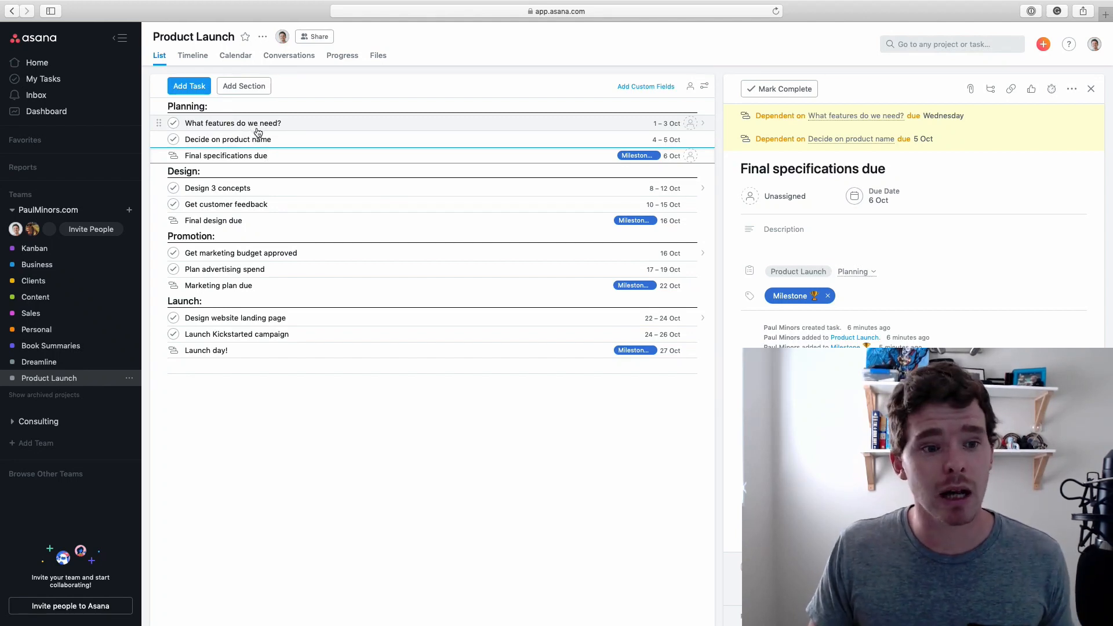
Review the details of 'Decide on product name', 'What features do we need?' and 'Final specifications due'.
click(227, 139)
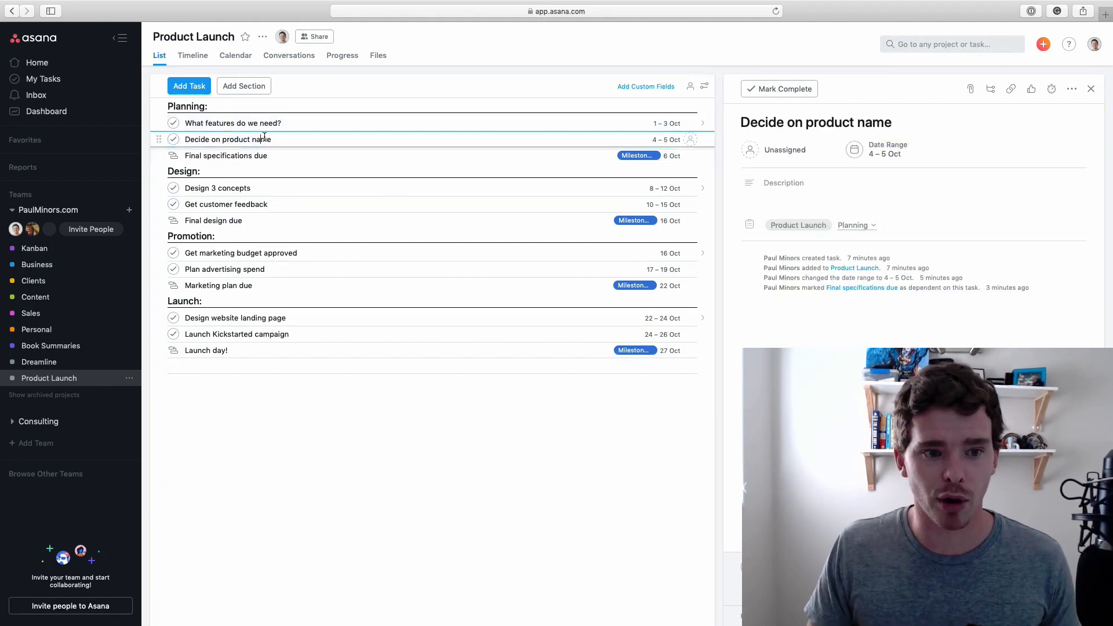
click(233, 123)
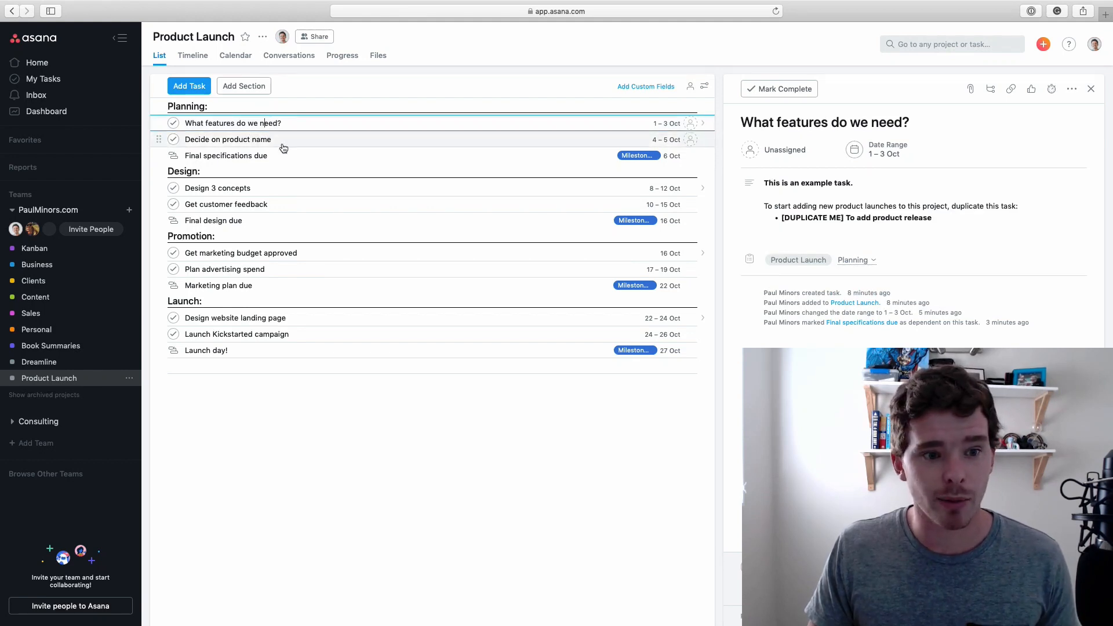
click(226, 156)
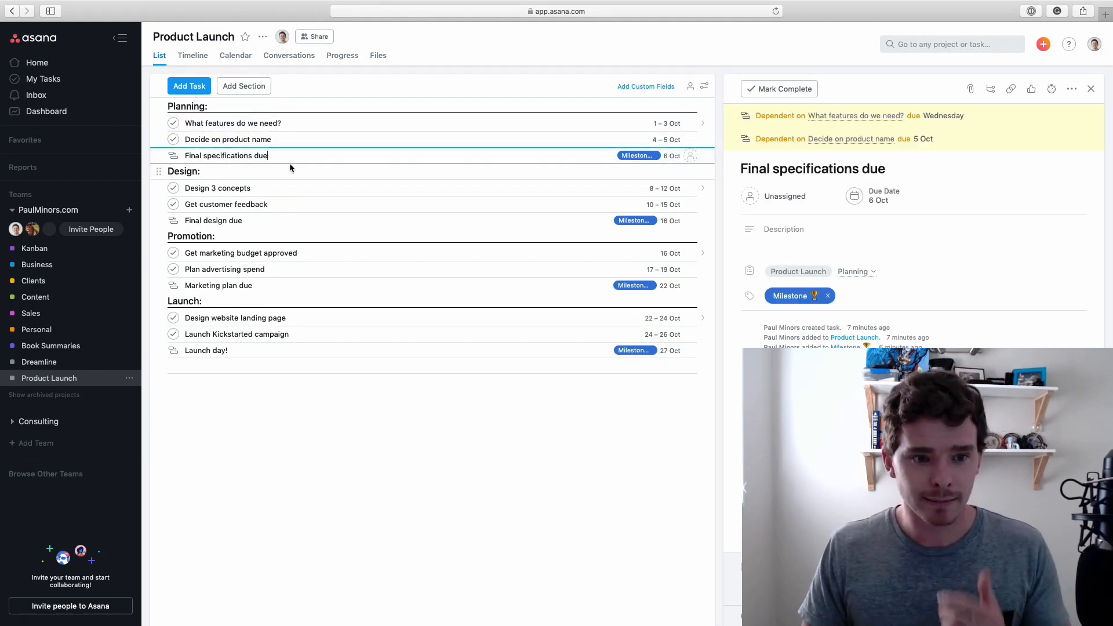
mouse_move(316, 172)
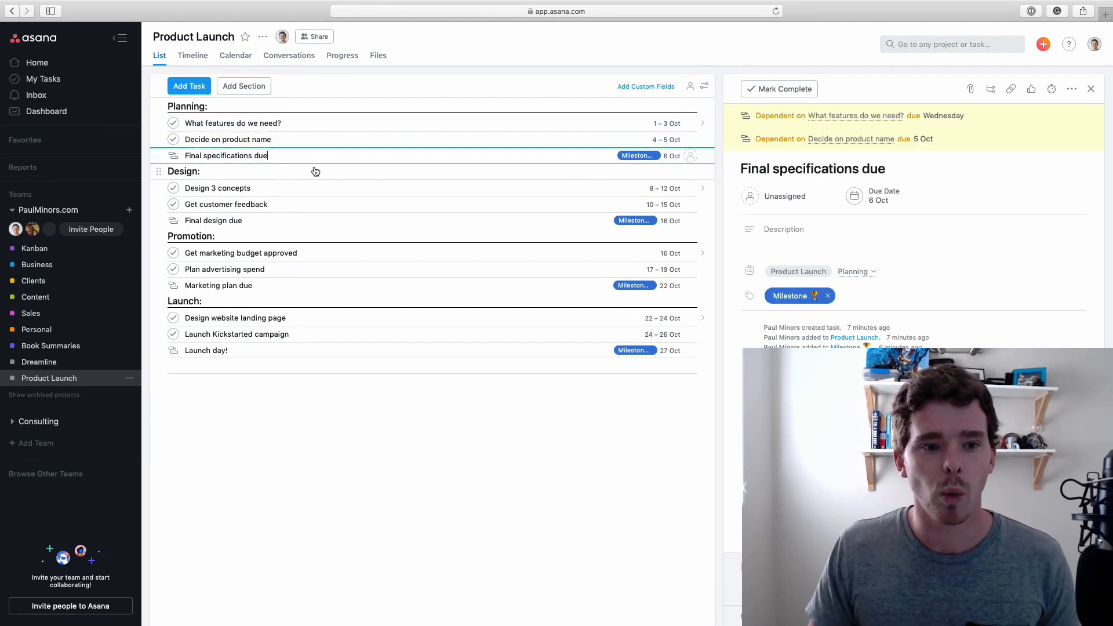
click(813, 168)
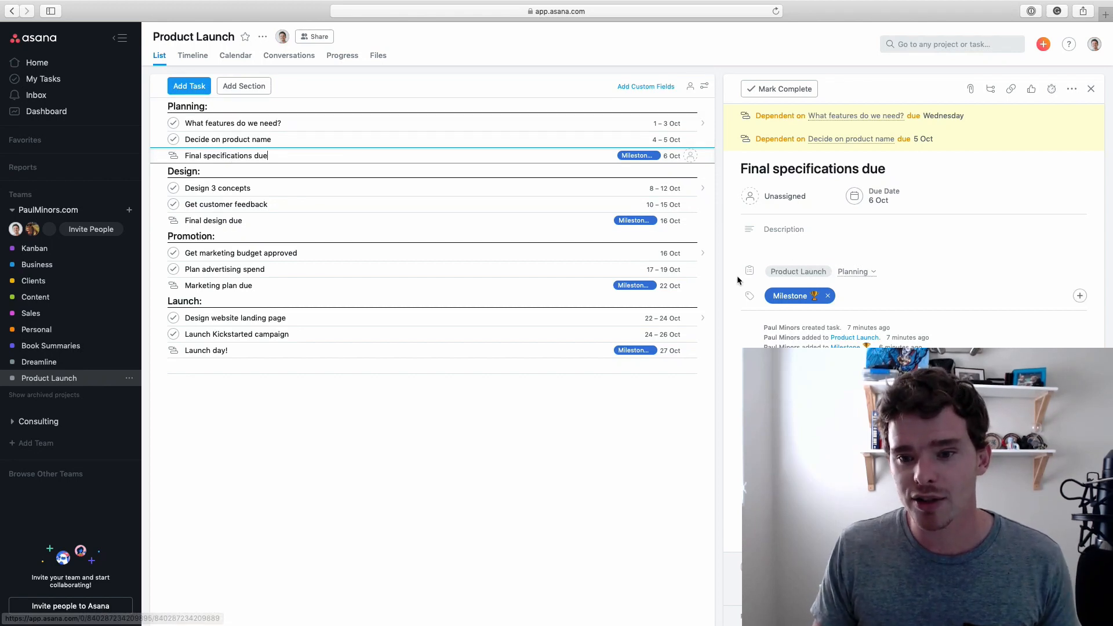
mouse_move(639, 297)
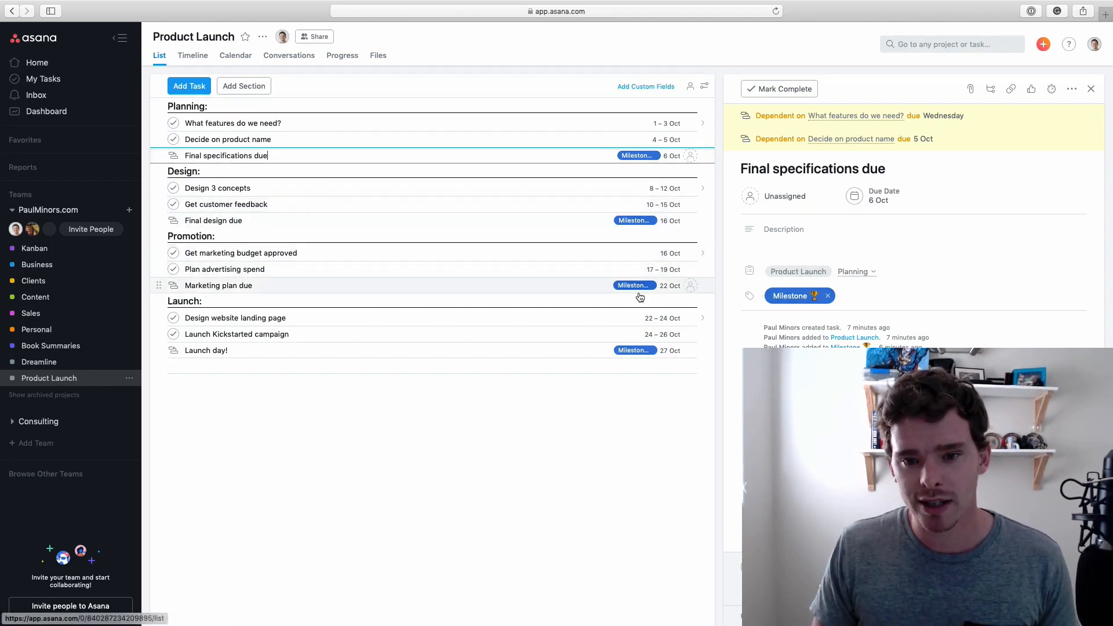
mouse_move(644, 307)
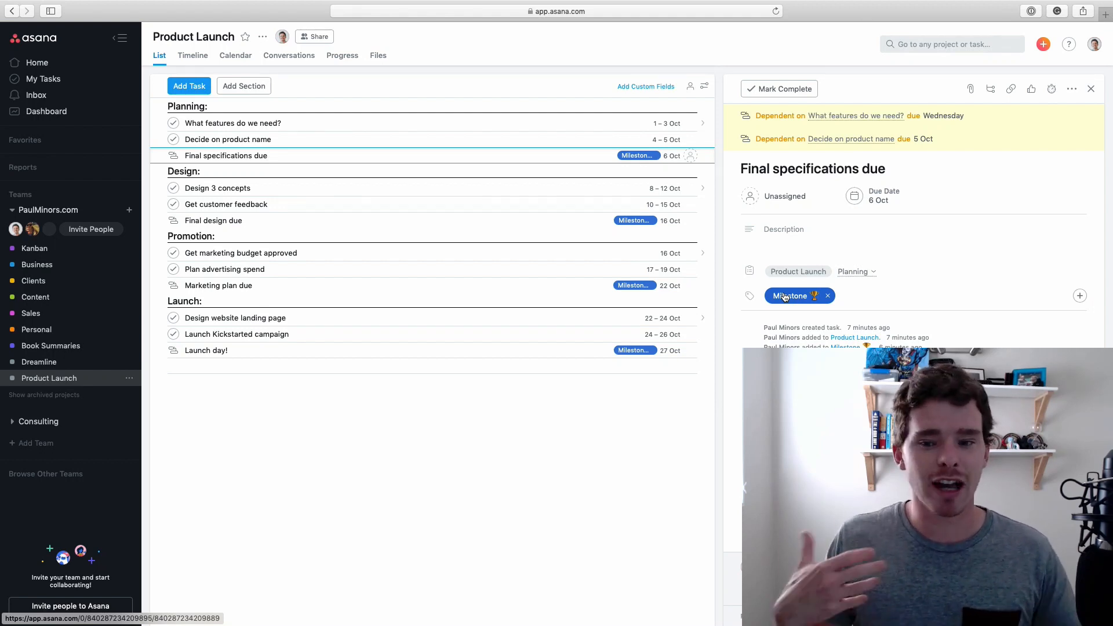
Revisit 'Final specifications due' and its more-actions menu, then show the Product Launch project as a Timeline.
click(225, 155)
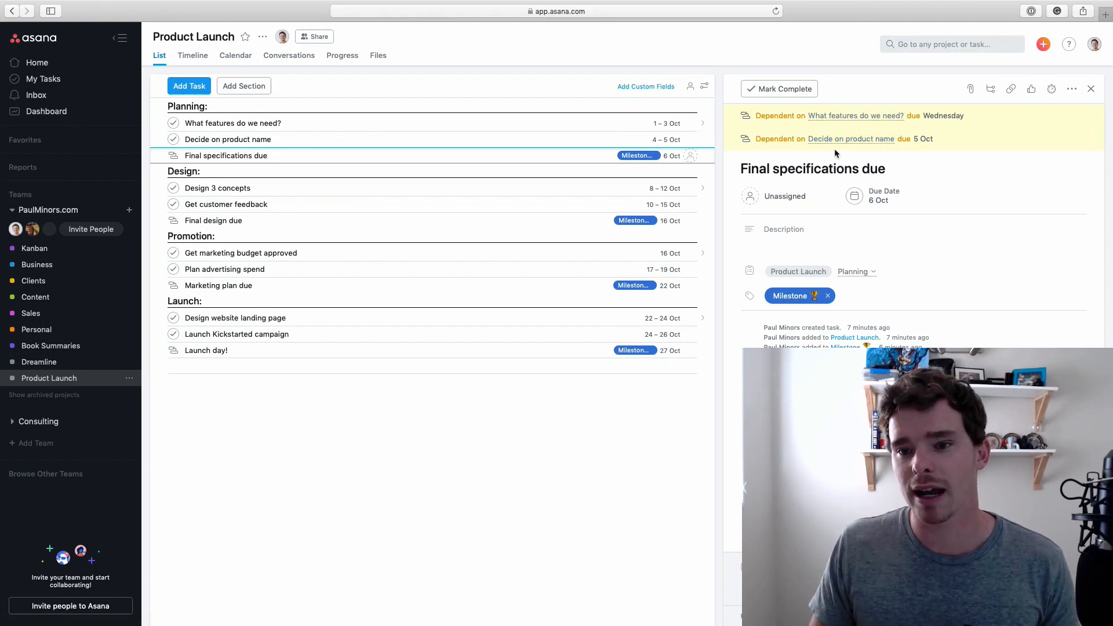
click(813, 169)
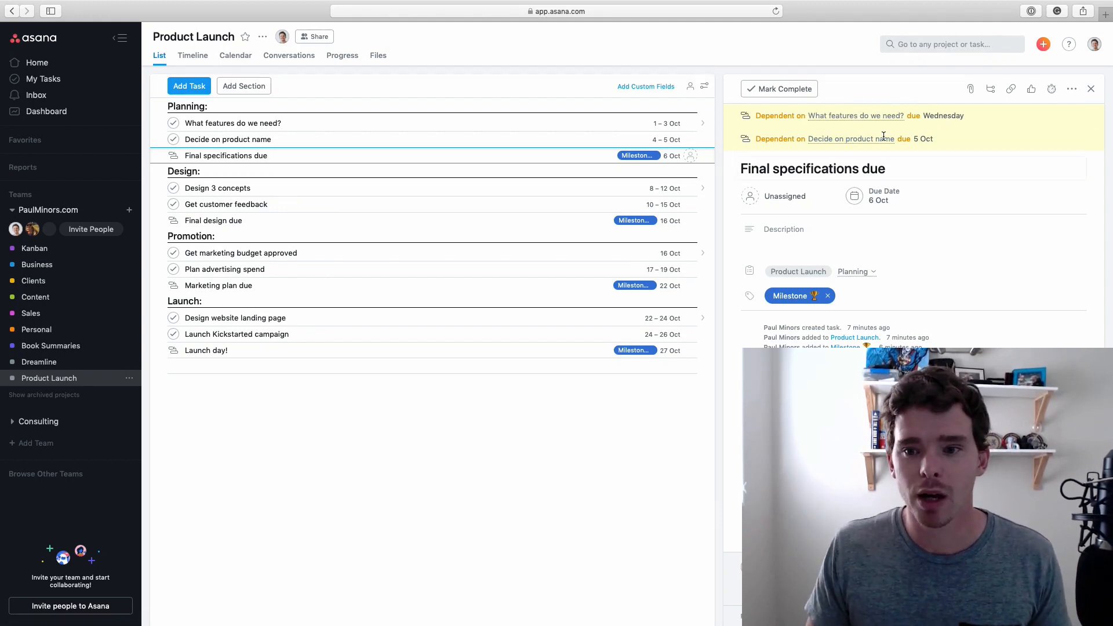
click(1072, 89)
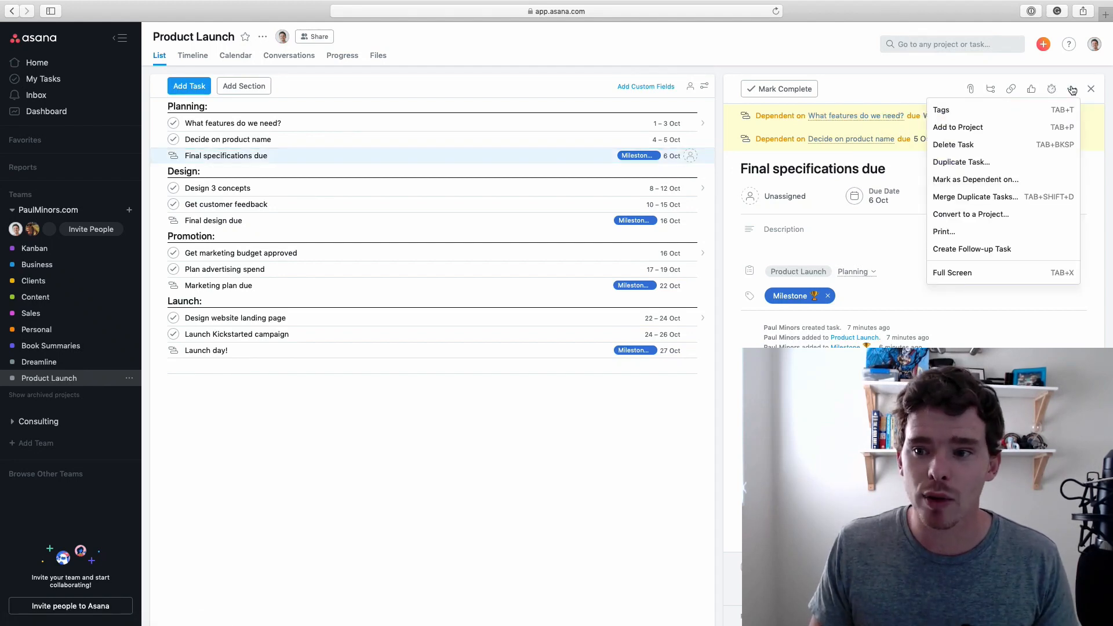
mouse_move(976, 179)
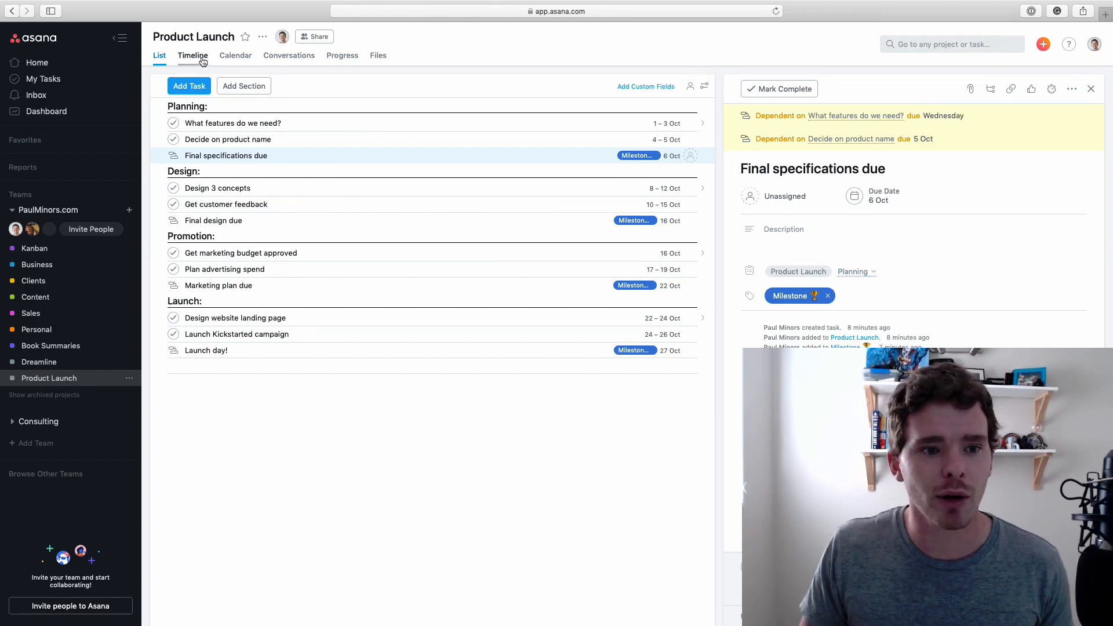
click(193, 56)
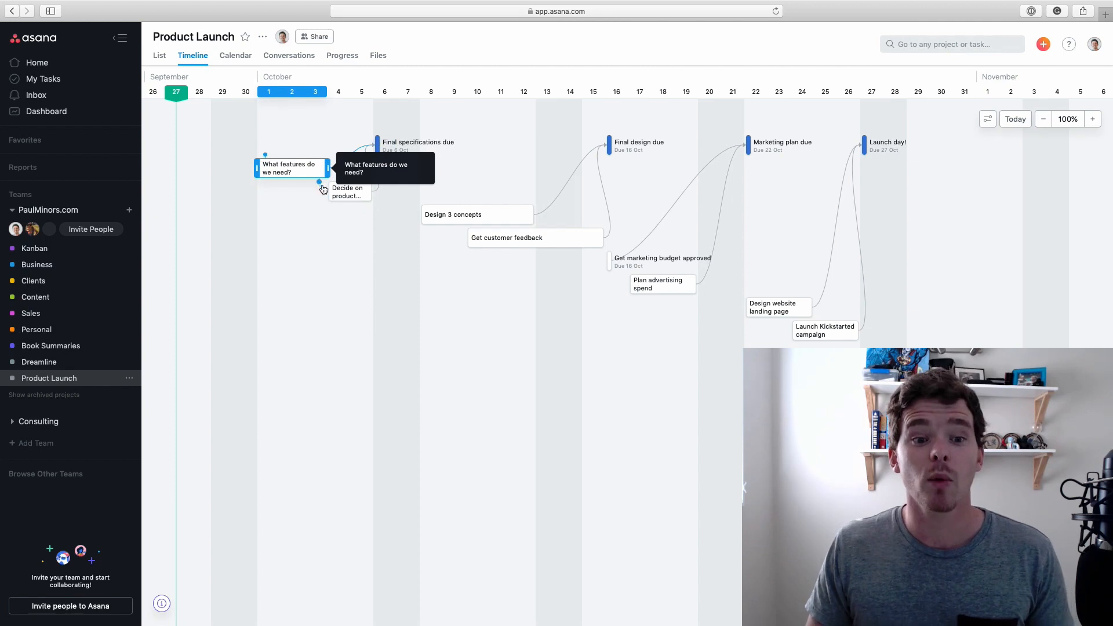
mouse_move(320, 184)
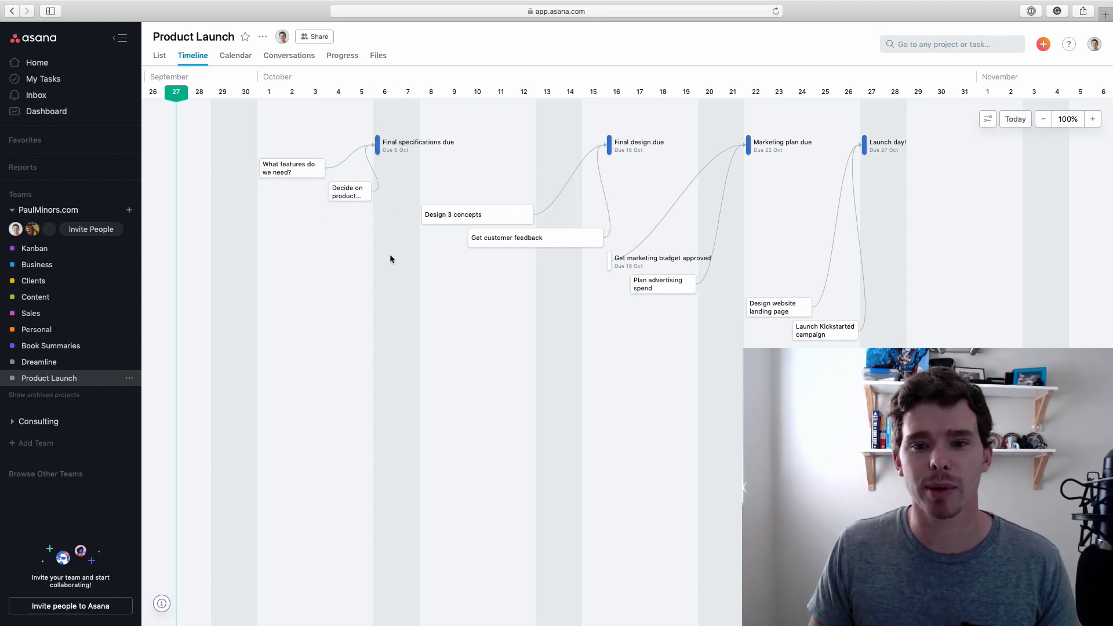
mouse_move(395, 257)
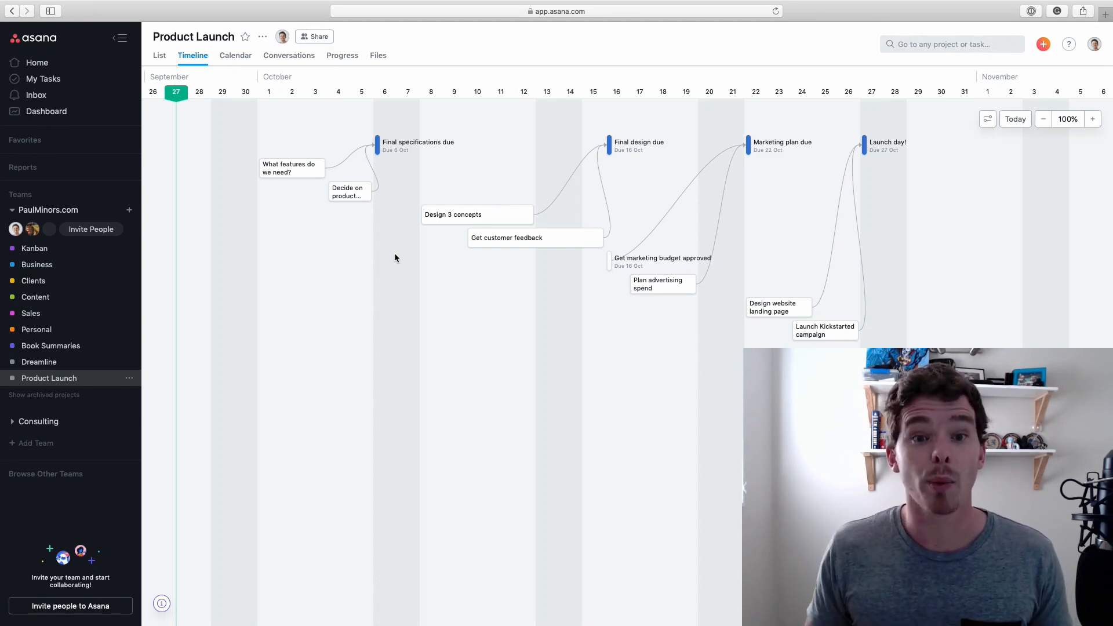
mouse_move(411, 242)
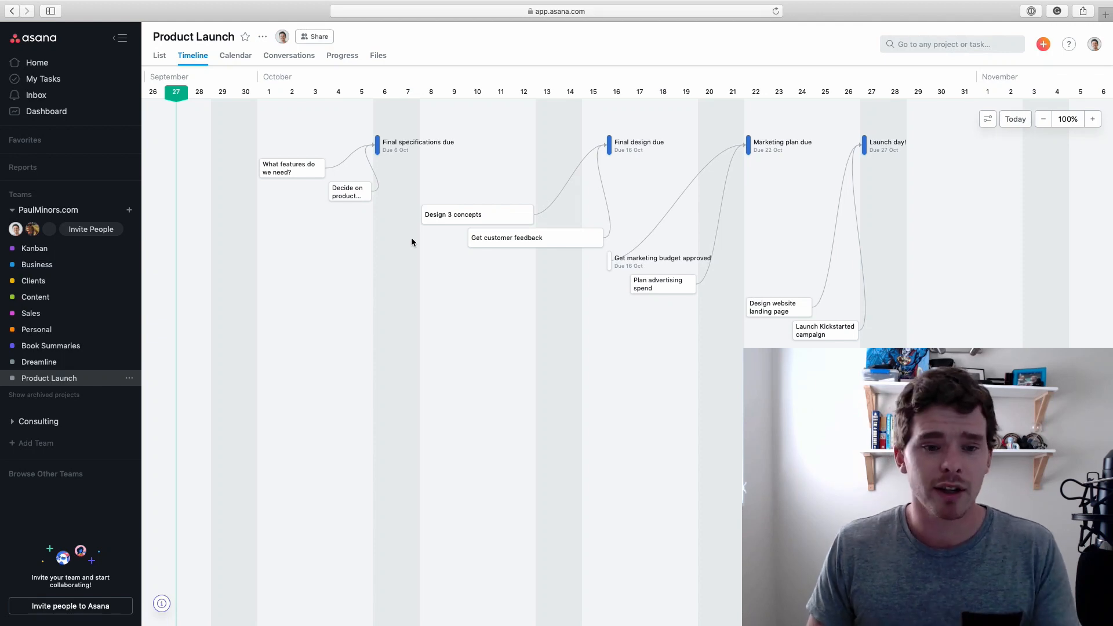
click(376, 145)
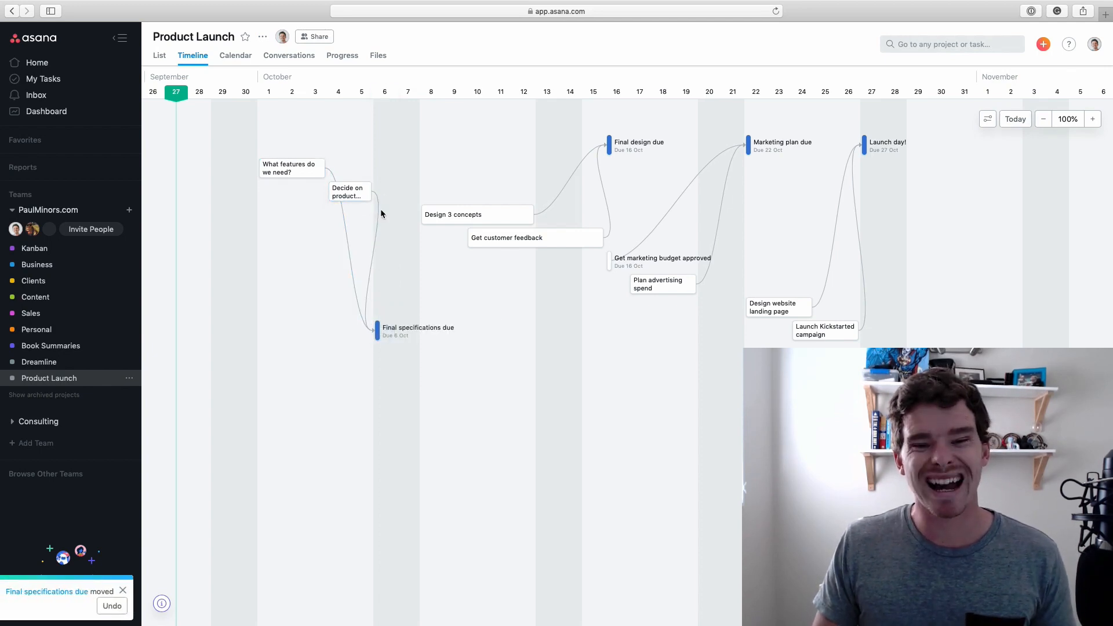
mouse_move(382, 306)
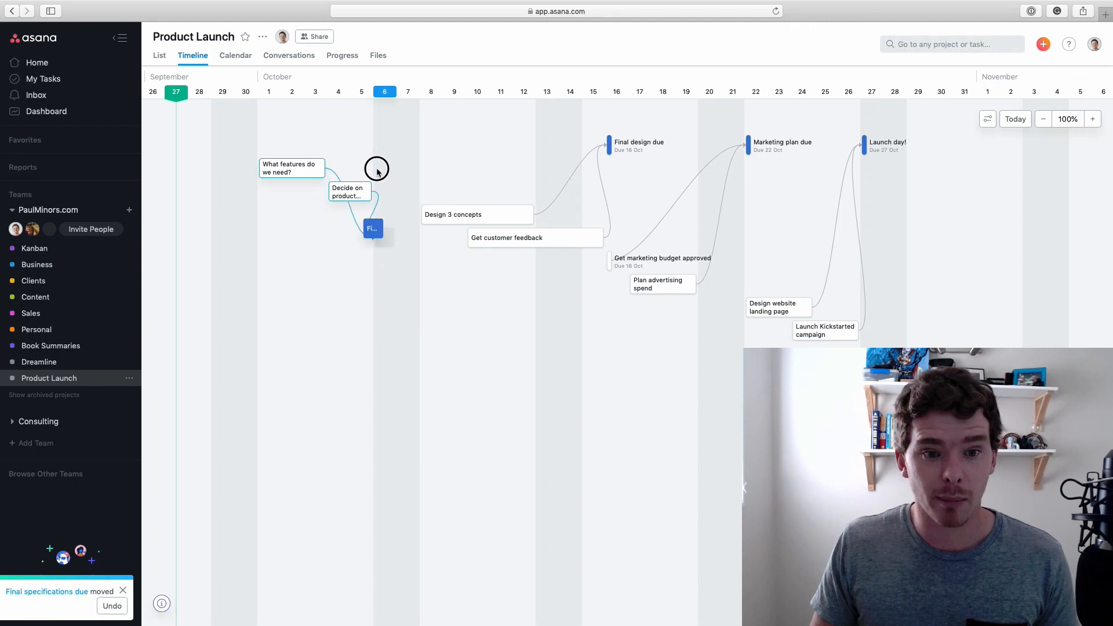
drag(372, 228, 384, 144)
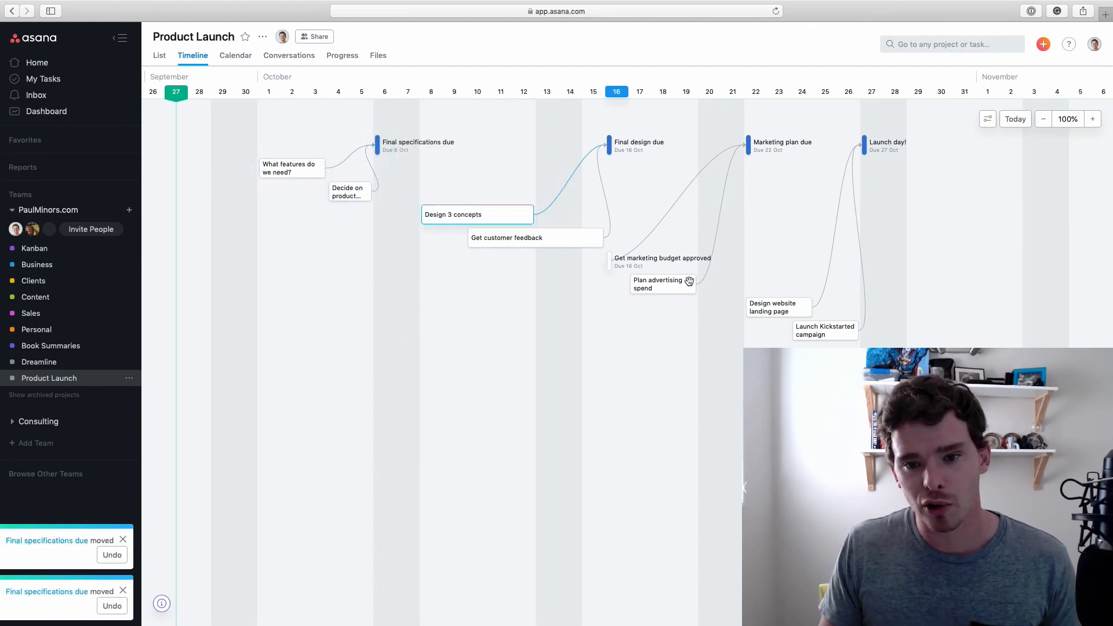
mouse_move(777, 306)
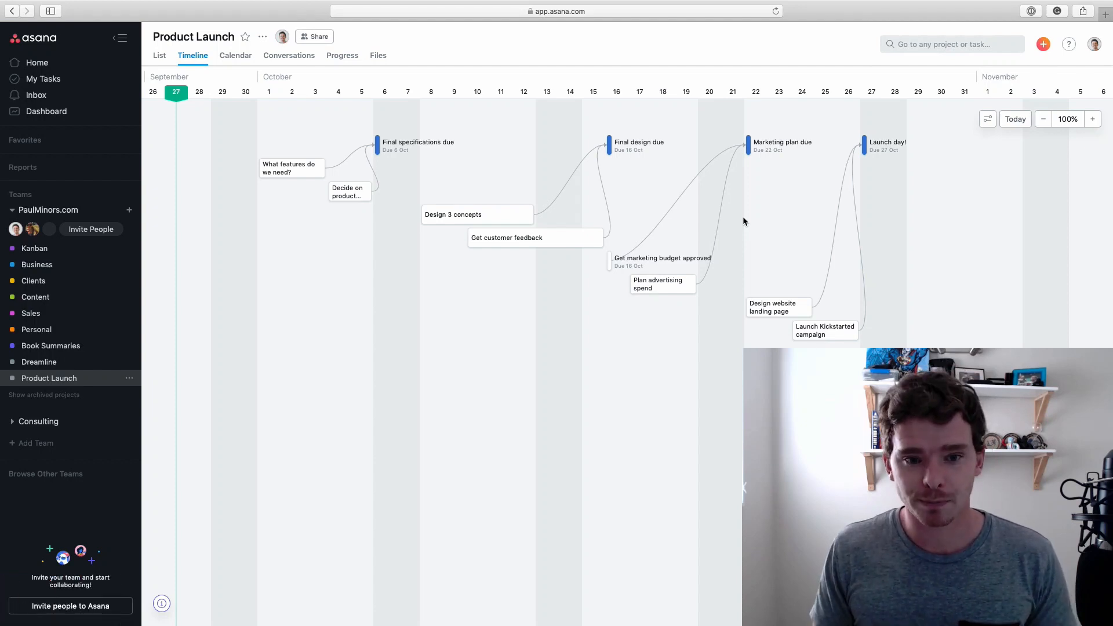
click(418, 142)
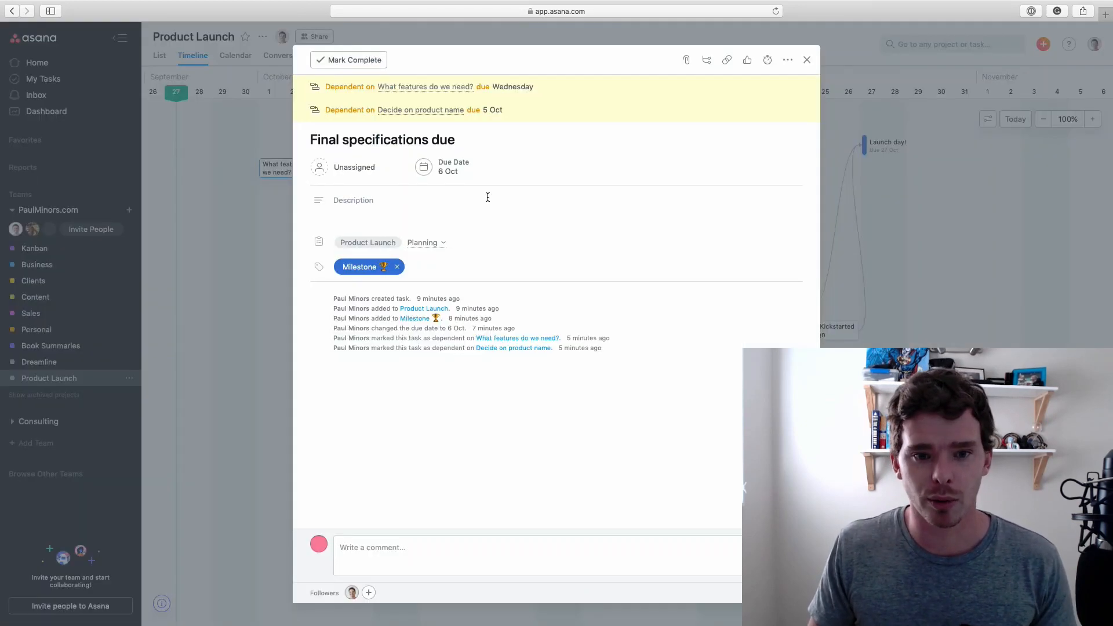
click(806, 60)
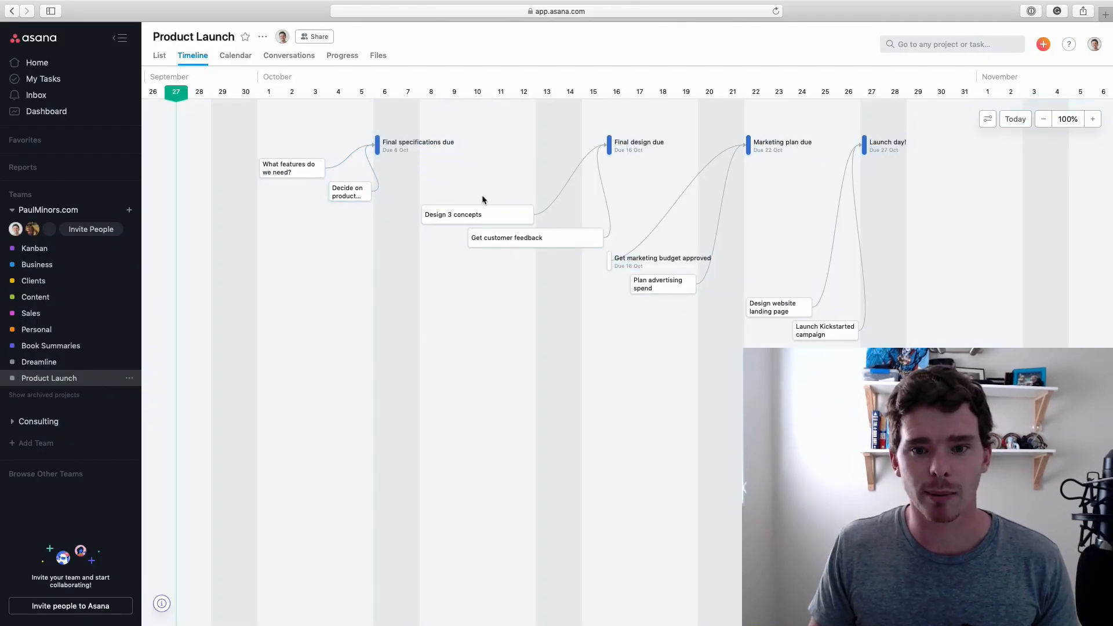
mouse_move(475, 205)
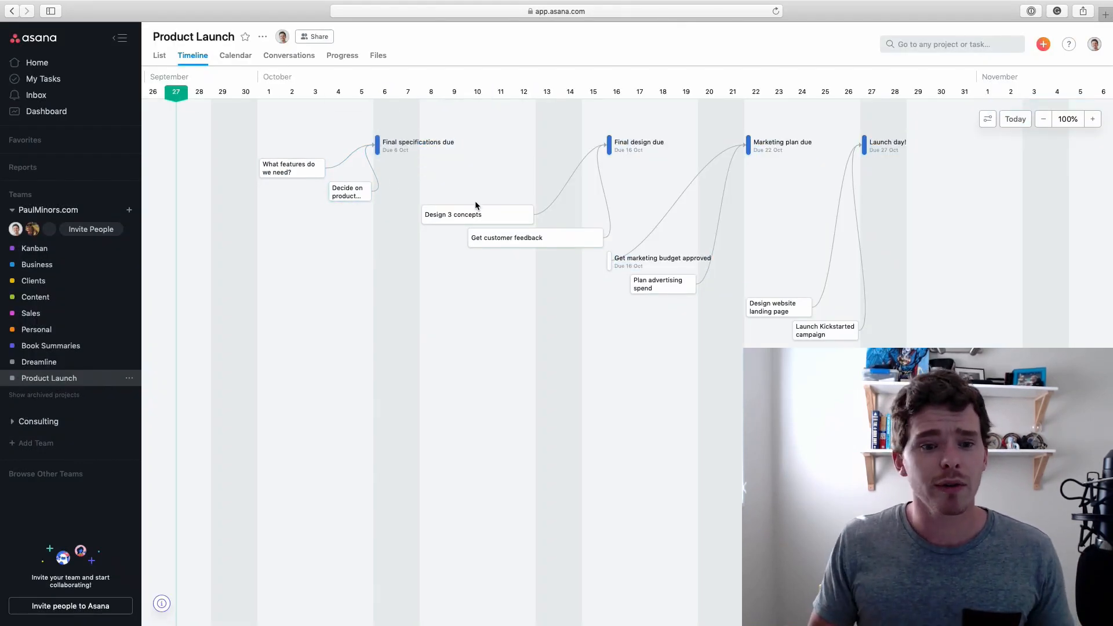